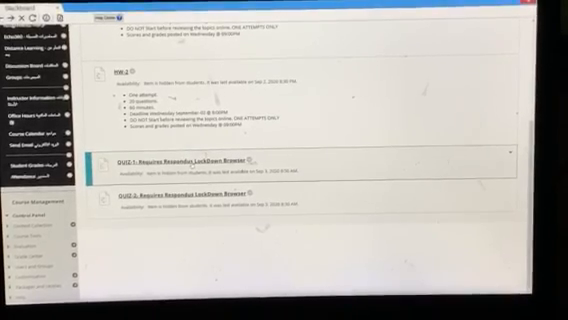
{"action": "scroll", "scroll_direction": "down", "scroll_amount": 3}
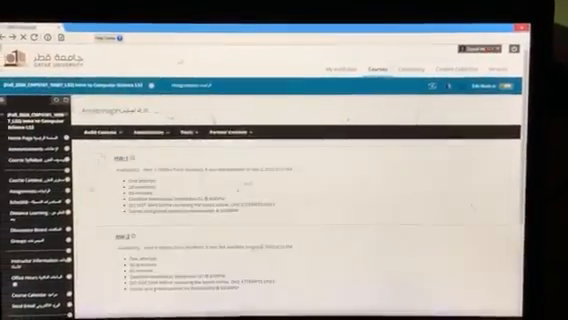
{"action": "scroll", "scroll_direction": "down", "scroll_amount": 3}
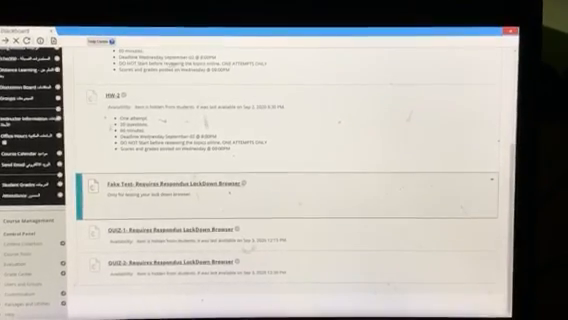